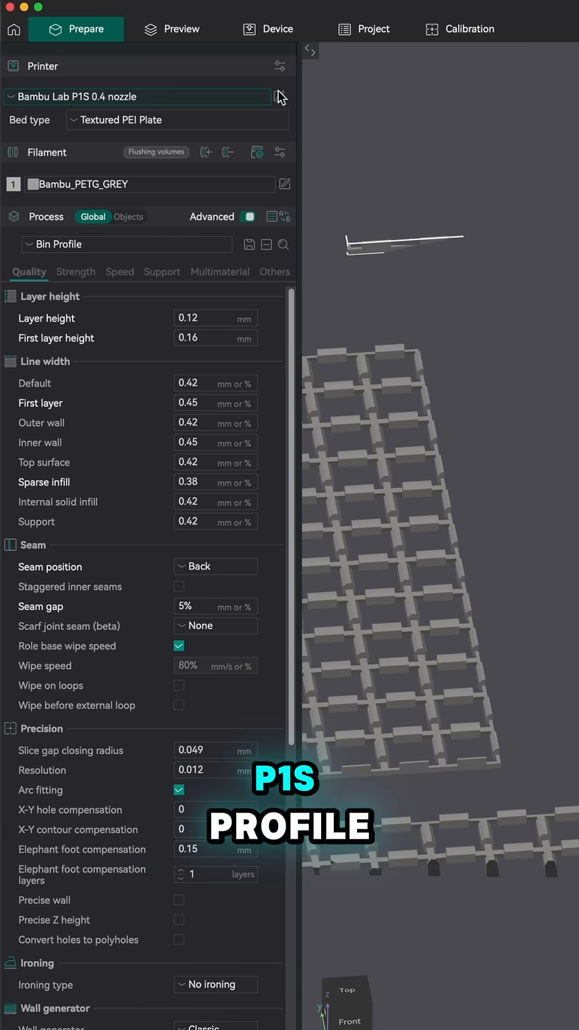
# - Show the P1S 0.4 nozzle printer settings' machine start and end G-code
pyautogui.click(284, 96)
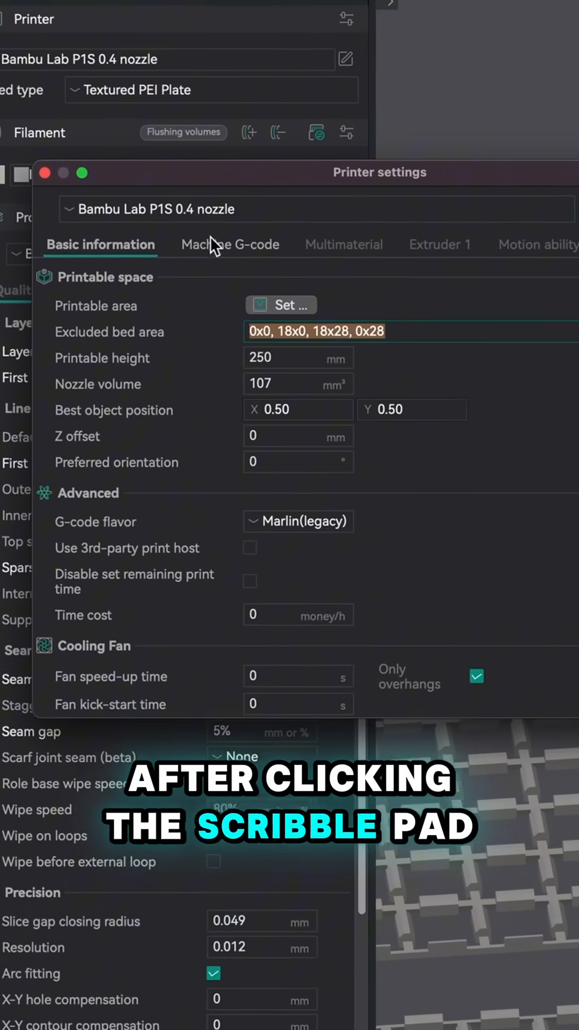
pyautogui.click(230, 244)
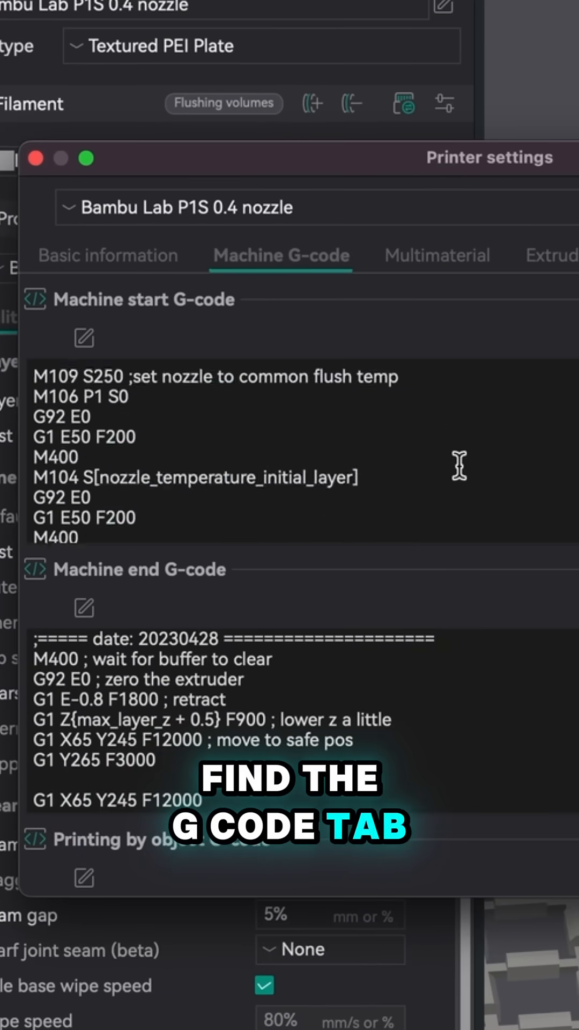